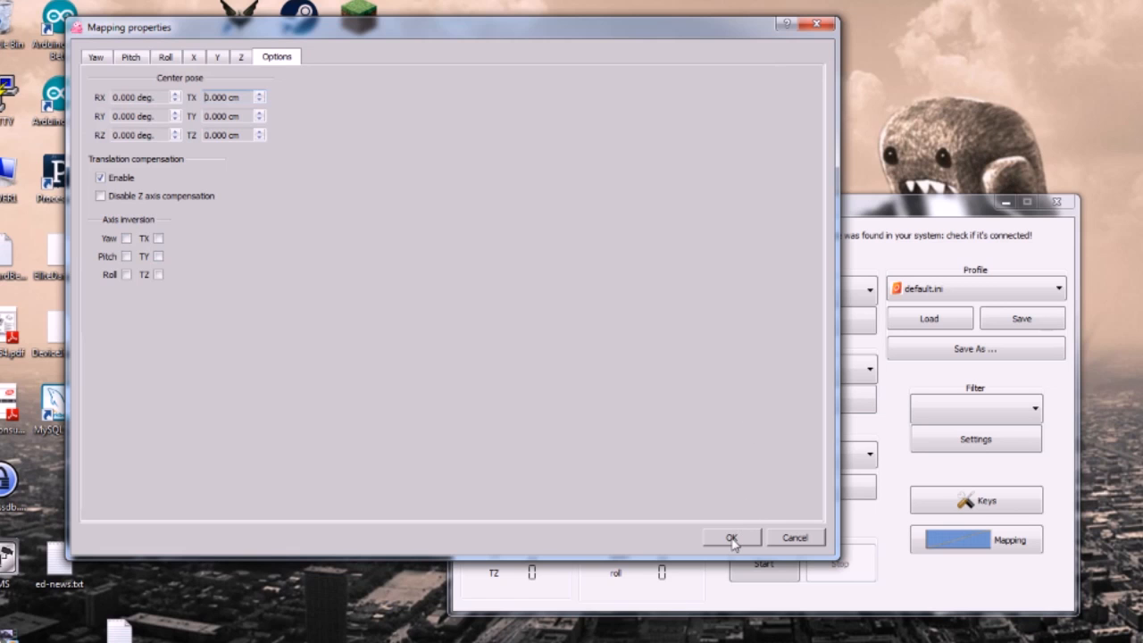
Accept the Mapping properties and return to the main opentrack window
click(731, 537)
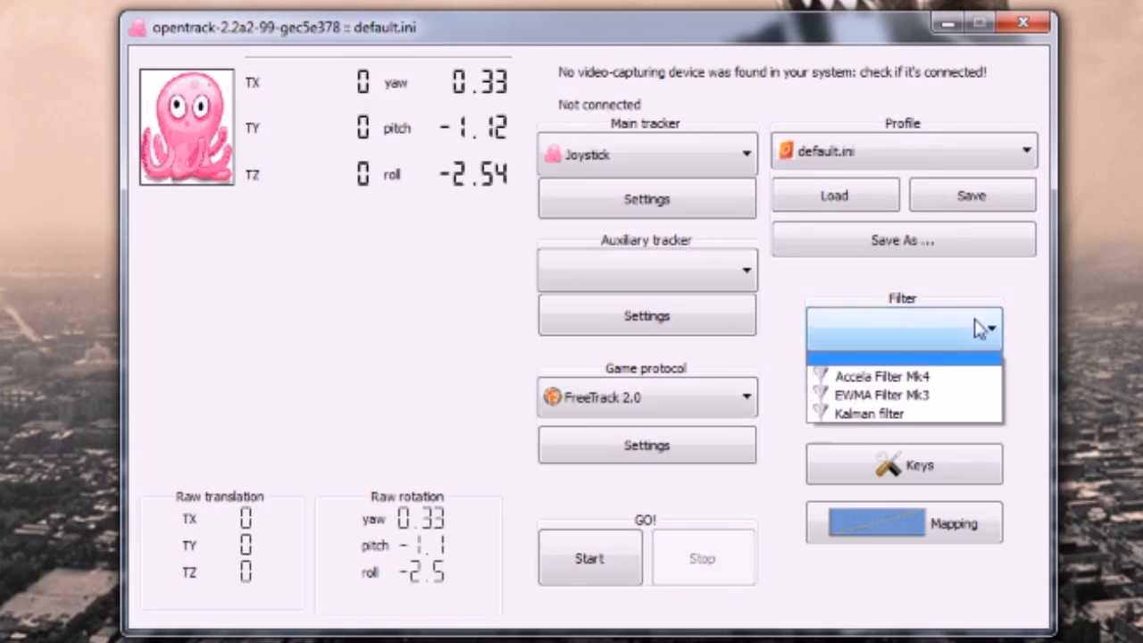
Choose Accela Filter Mk4 as the filter and start picking a keyboard key for the Center shortcut
click(880, 376)
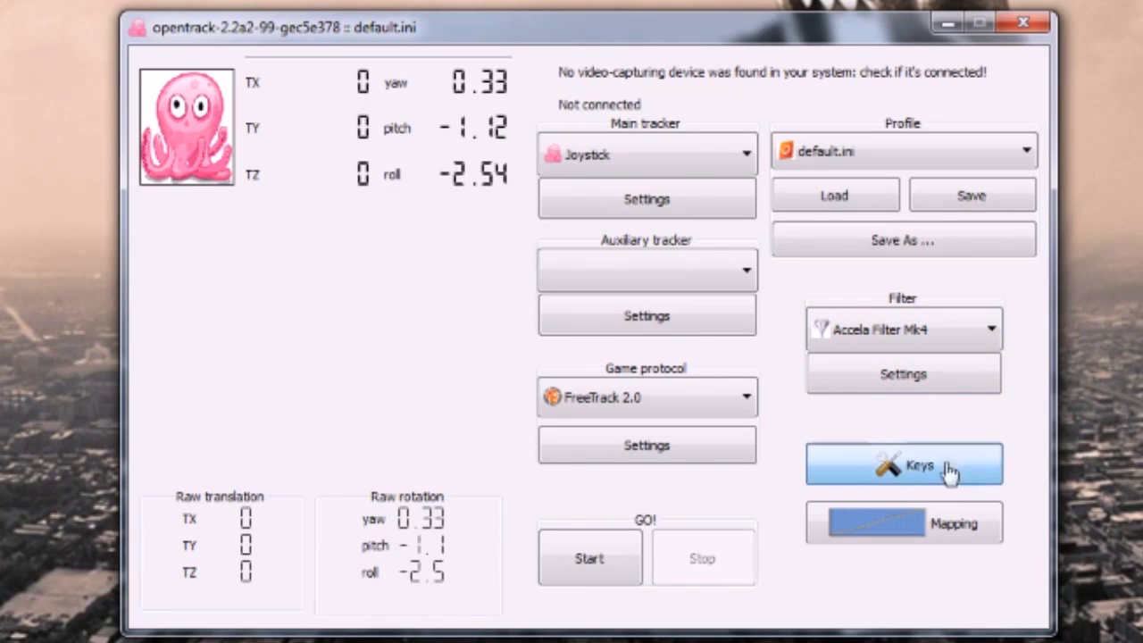
click(903, 464)
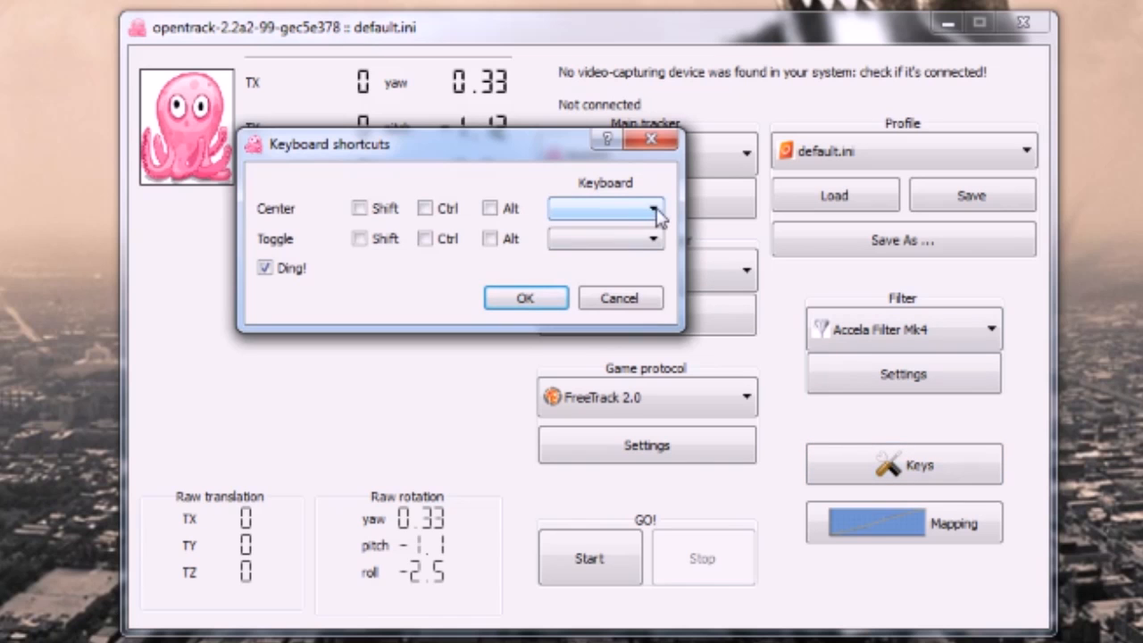
click(652, 208)
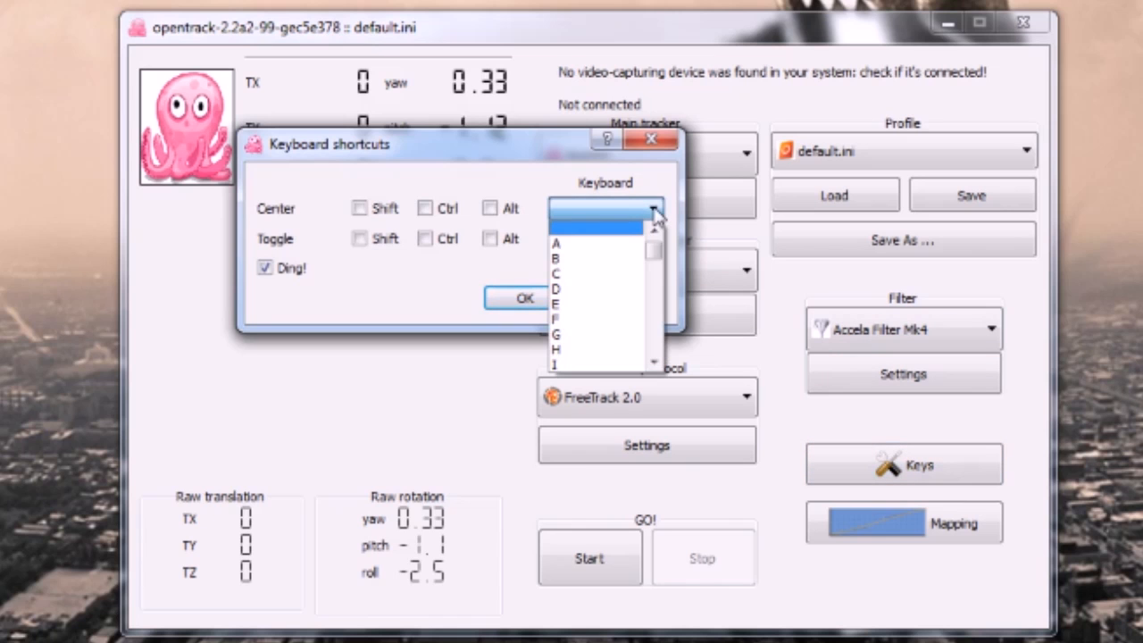